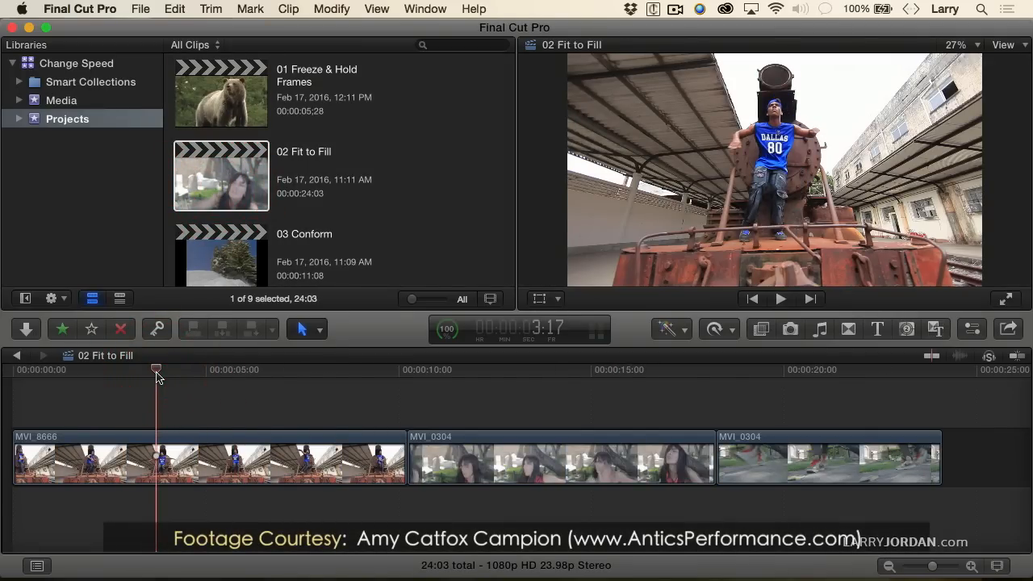
Play the 02 Fit to Fill timeline from the first clip and select the 8-second middle MVI_0304 clip.
{"action": "left_click_drag", "start_coordinate": [155, 371], "coordinate": [109, 371]}
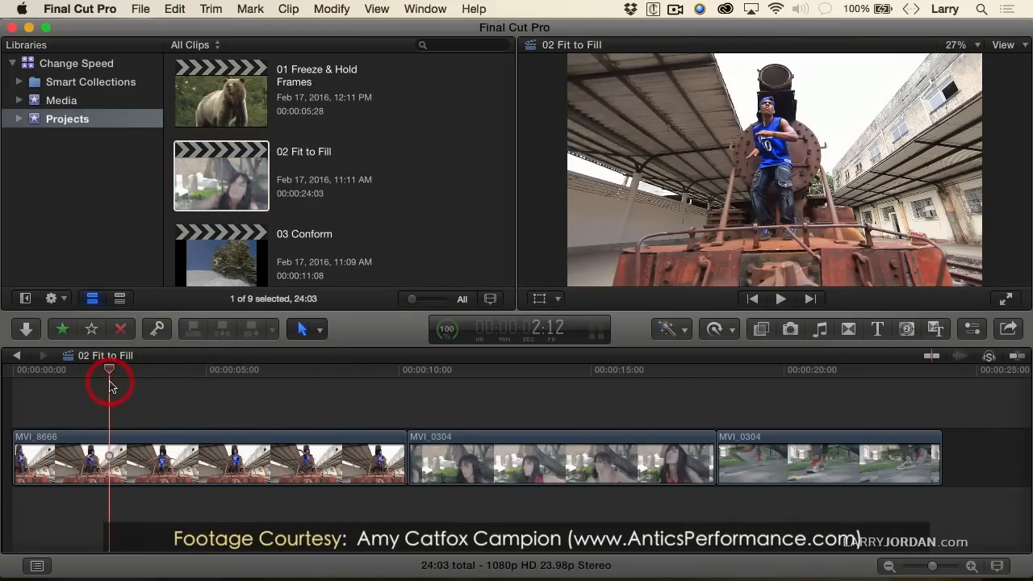
{"action": "left_click", "coordinate": [779, 298]}
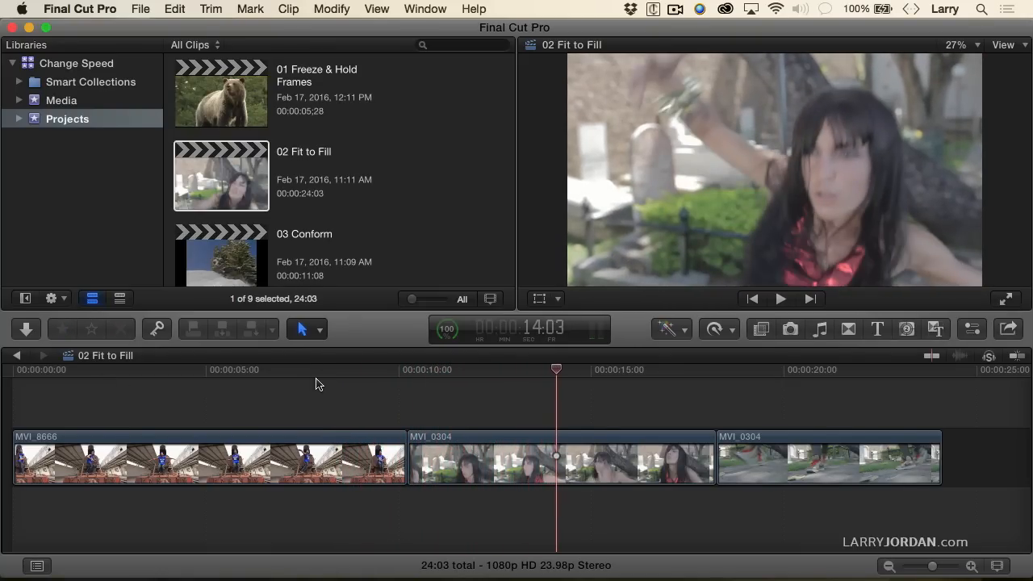
{"action": "left_click", "coordinate": [779, 299]}
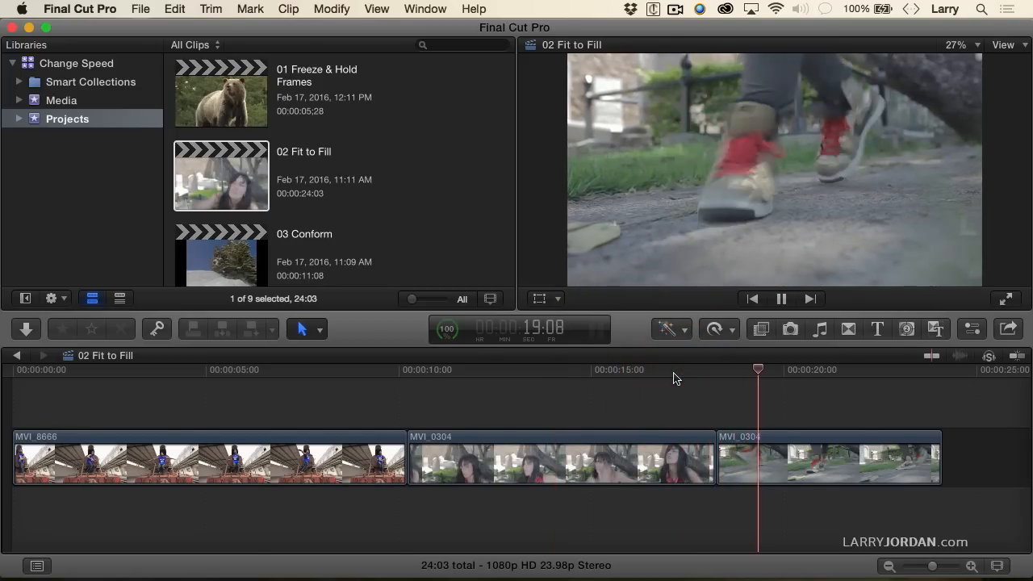
{"action": "left_click", "coordinate": [552, 369]}
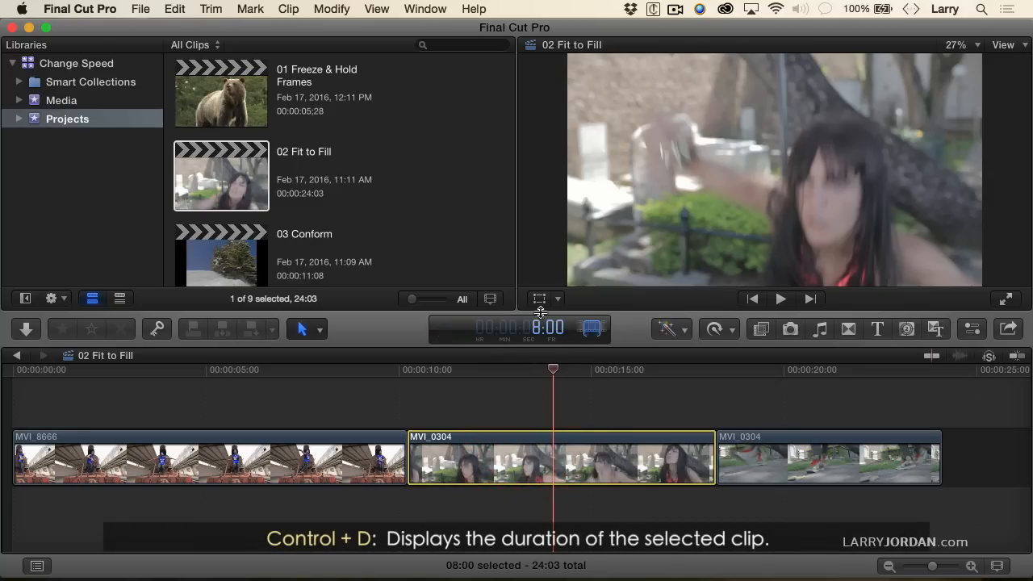
{"action": "mouse_move", "coordinate": [539, 357]}
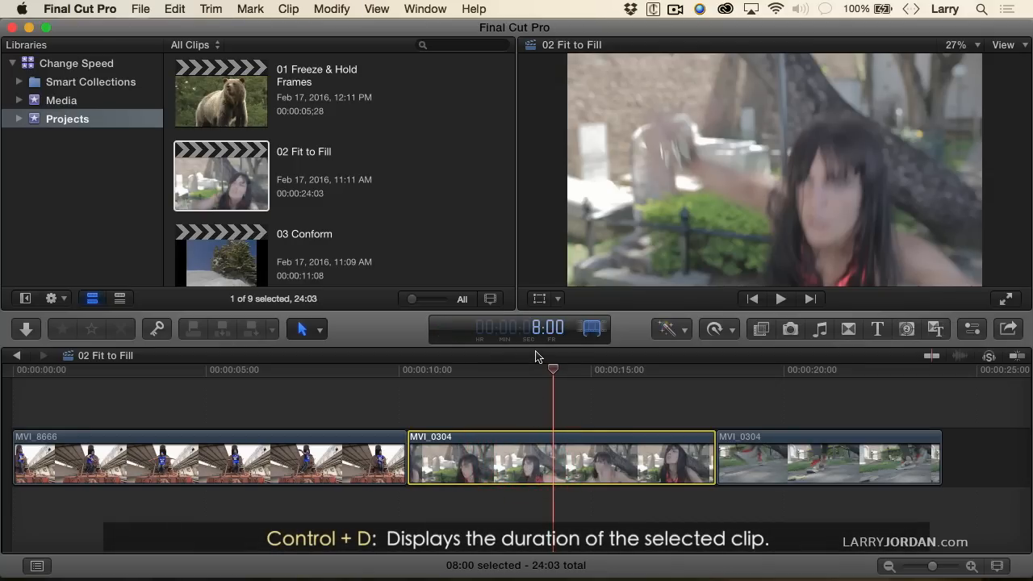
{"action": "left_click", "coordinate": [61, 100]}
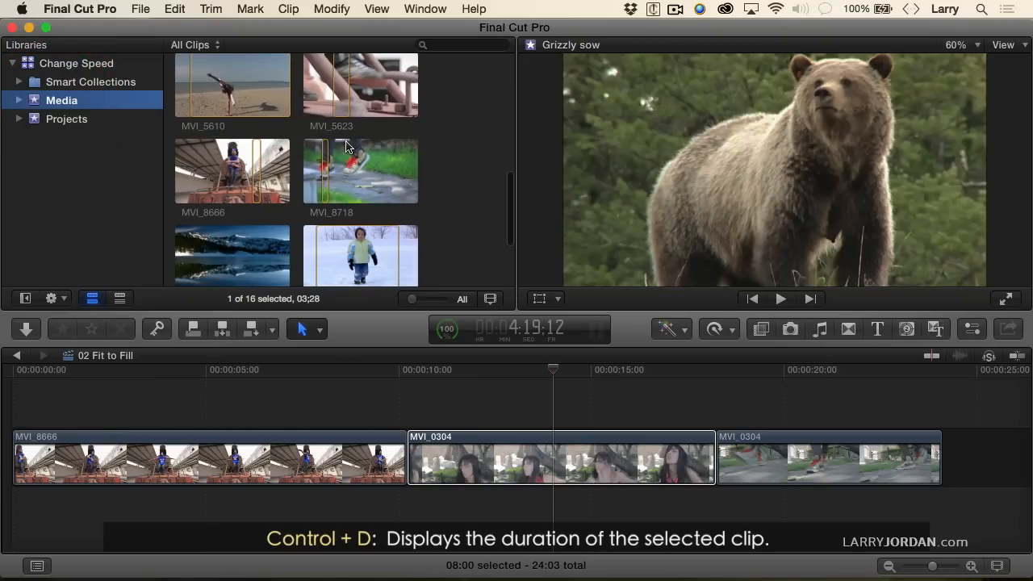
Select the four-second MVI_8718 clip in the Media event browser.
{"action": "left_click", "coordinate": [360, 170]}
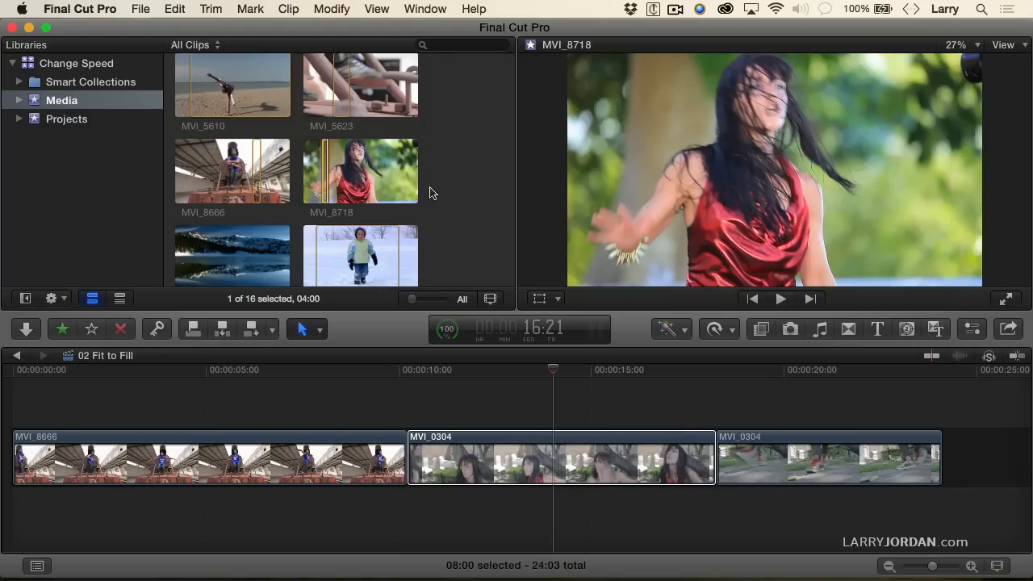
{"action": "mouse_move", "coordinate": [352, 181]}
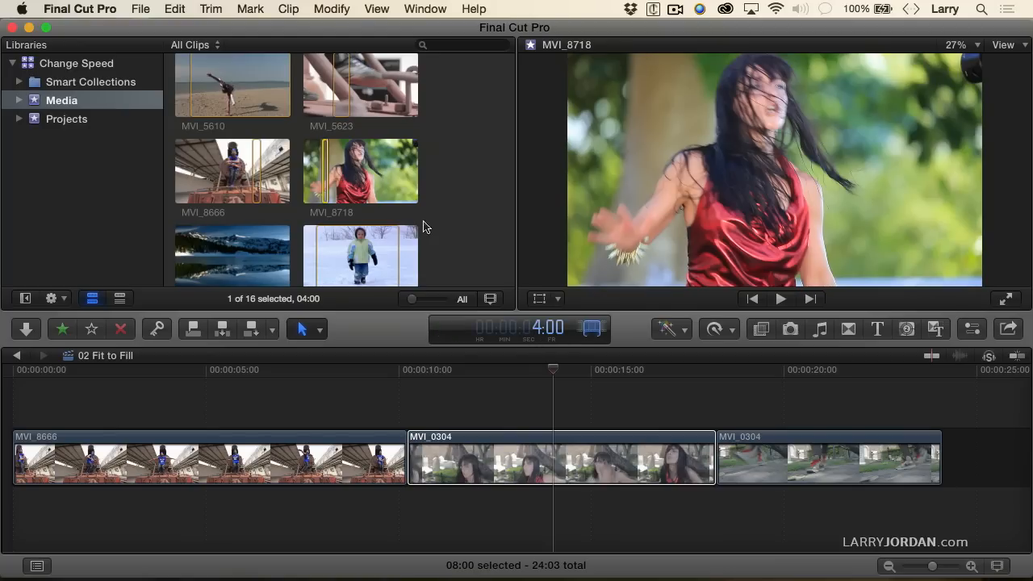
{"action": "mouse_move", "coordinate": [490, 462]}
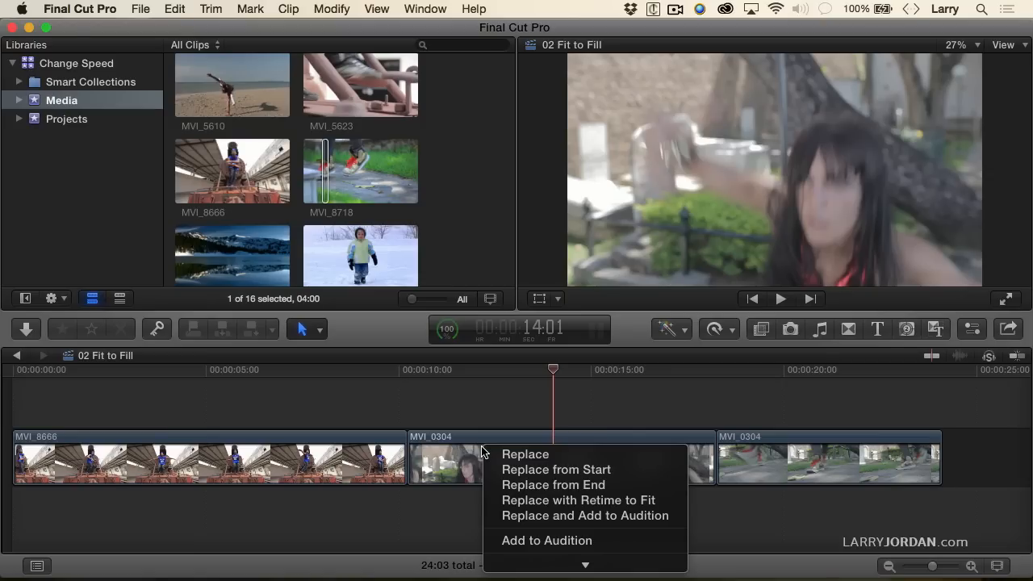
{"action": "mouse_move", "coordinate": [526, 454]}
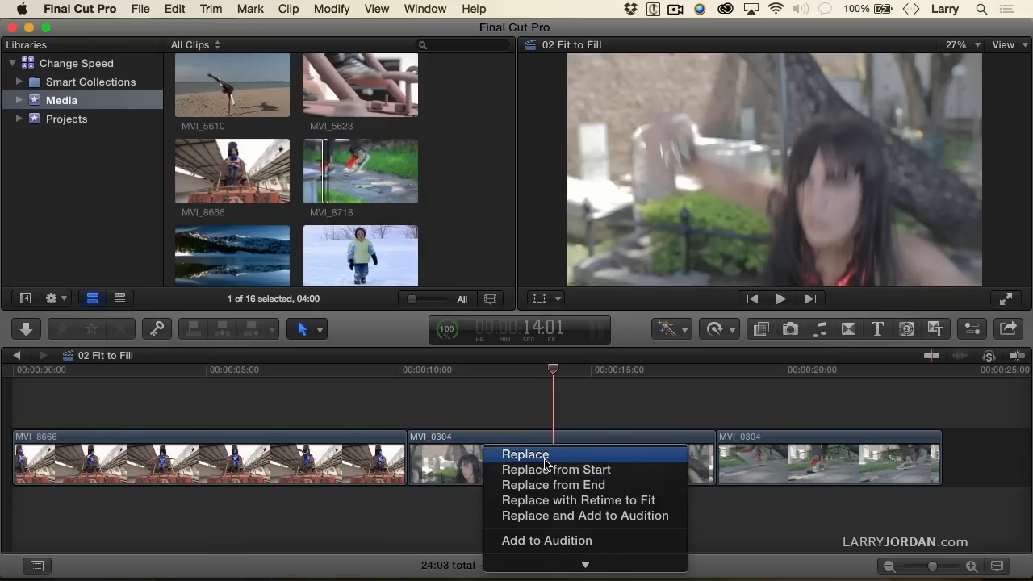
{"action": "mouse_move", "coordinate": [553, 485]}
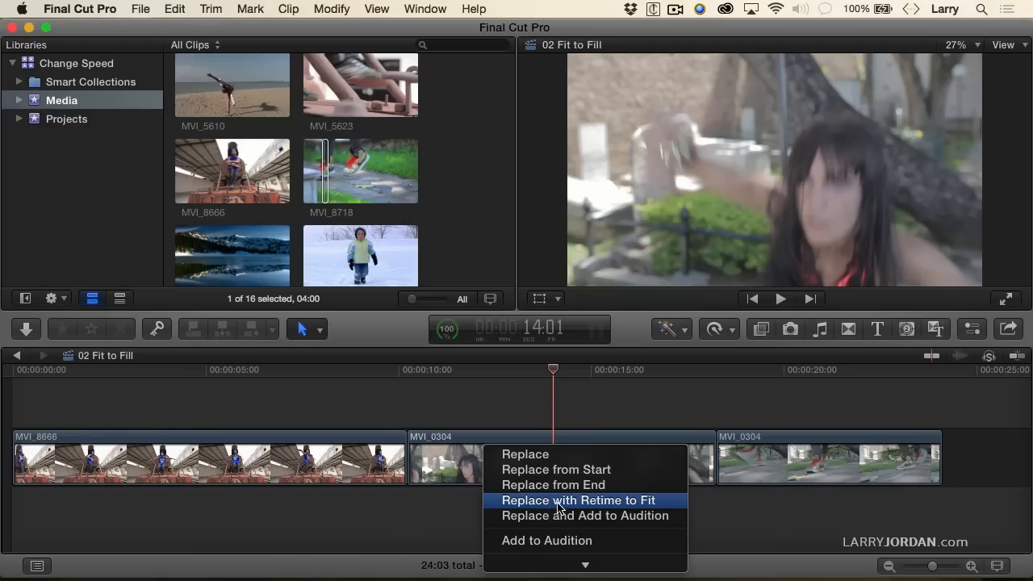
Replace the middle clip with MVI_8718 via Replace with Retime to Fit, then play the edit.
{"action": "left_click", "coordinate": [578, 500]}
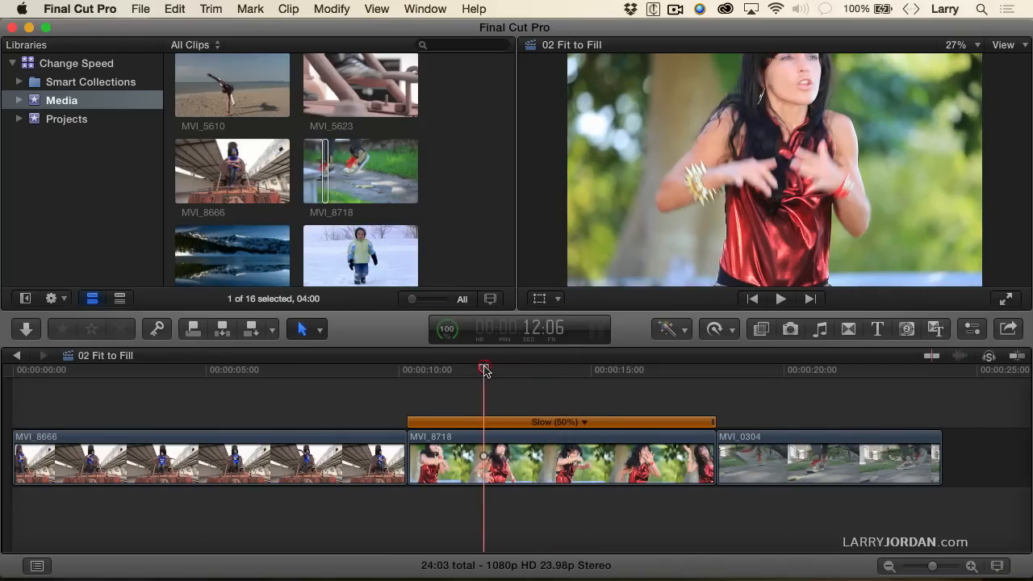
{"action": "mouse_move", "coordinate": [571, 442]}
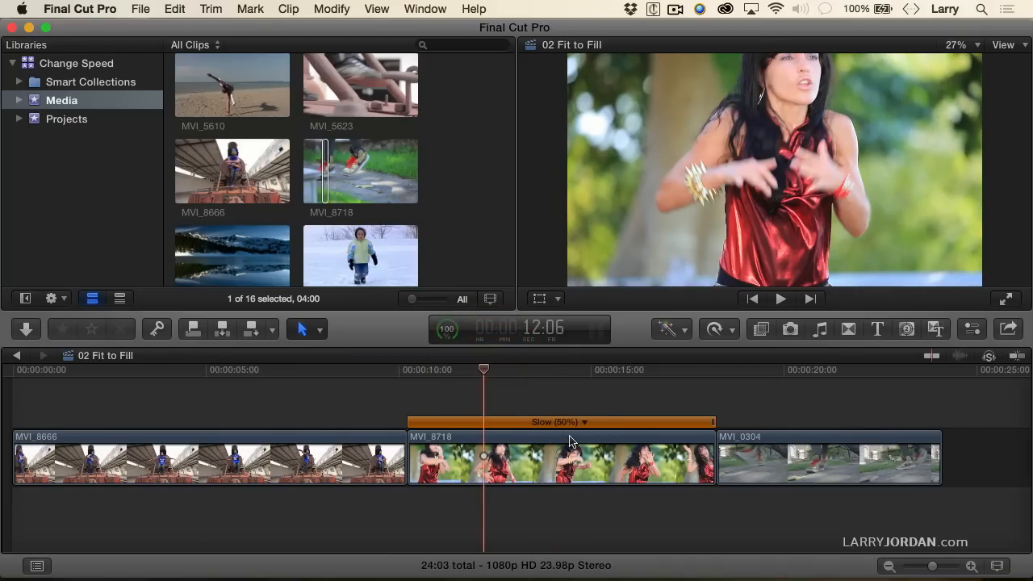
{"action": "mouse_move", "coordinate": [339, 382]}
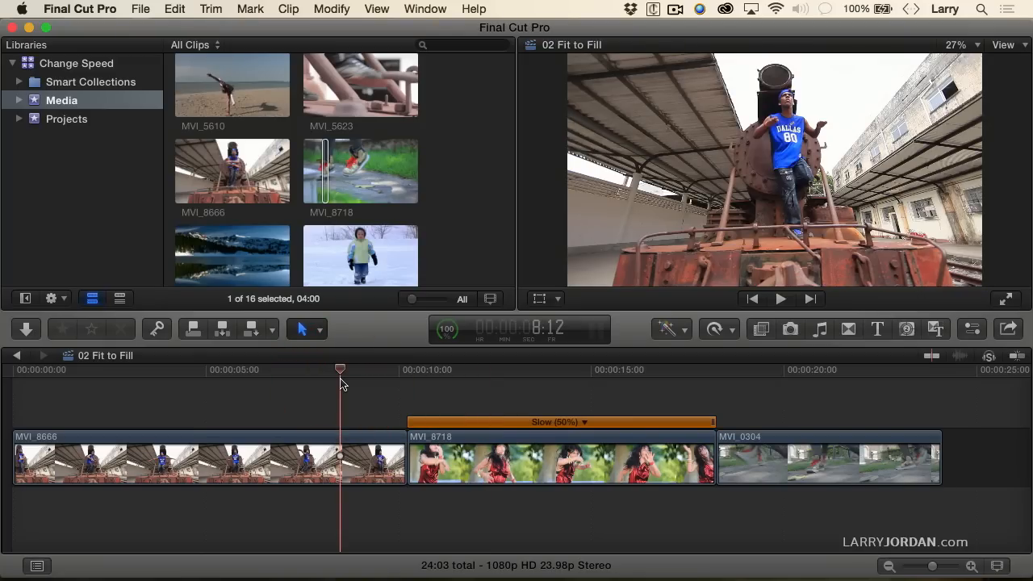
{"action": "left_click", "coordinate": [780, 298]}
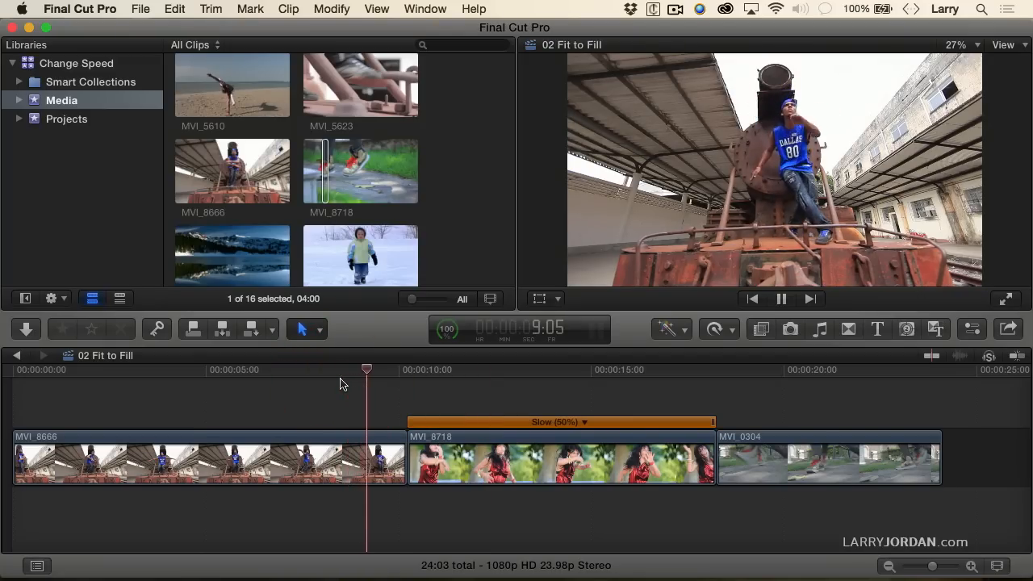